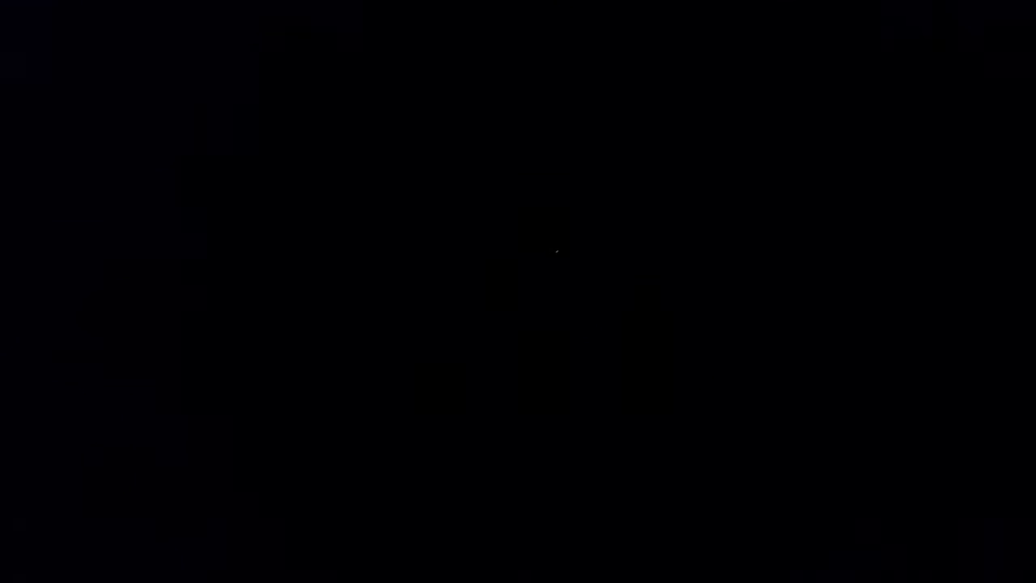
{"action": "mouse_move", "coordinate": [596, 214]}
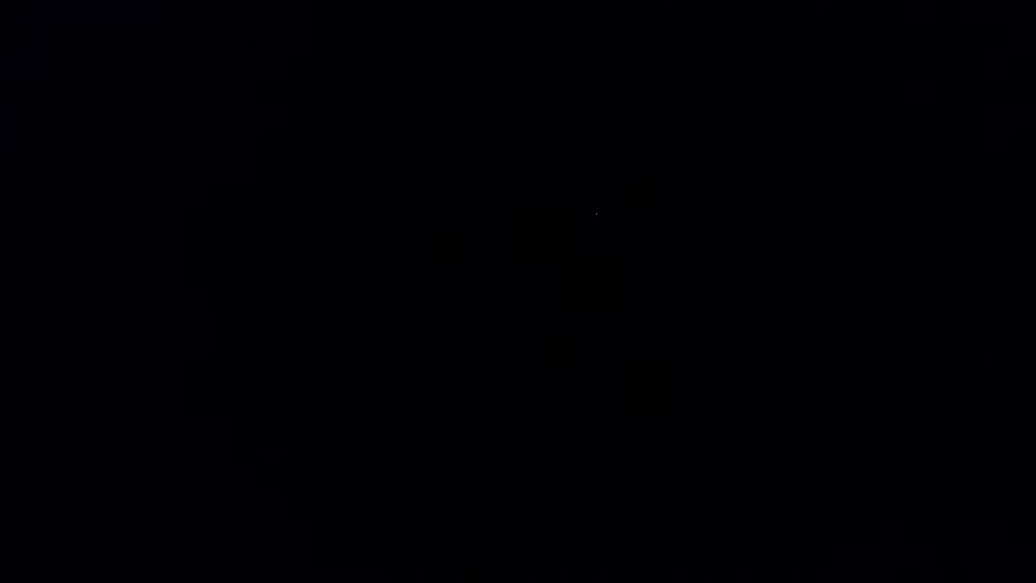